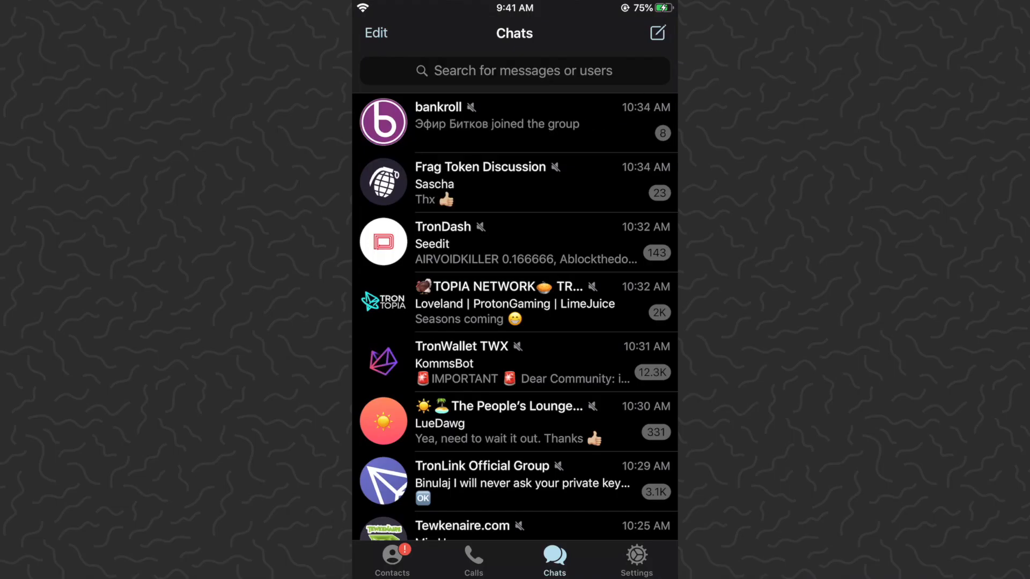
# Scroll through the chat list and the bankroll group conversation.
pyautogui.scroll(-3)
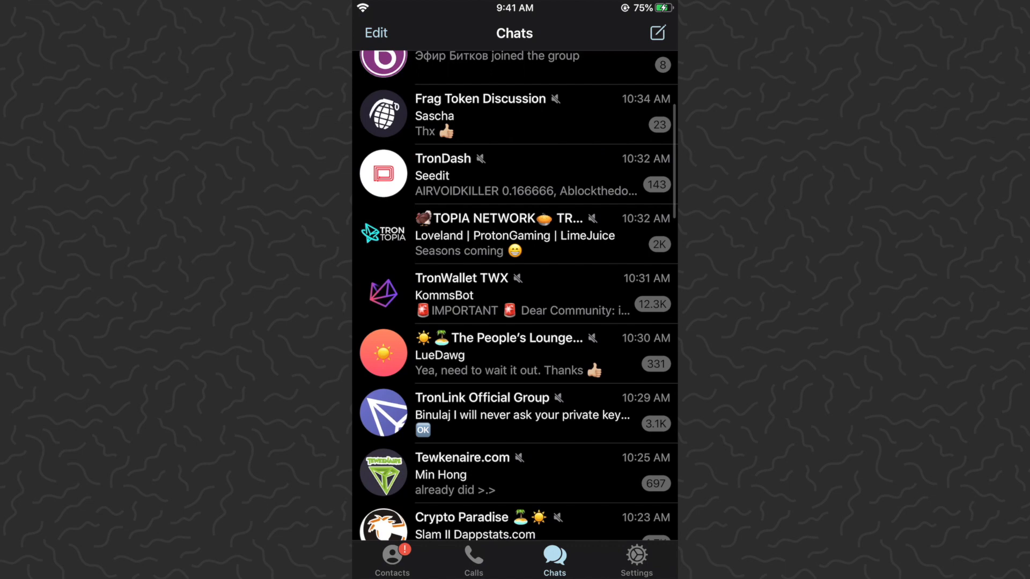
pyautogui.scroll(-3)
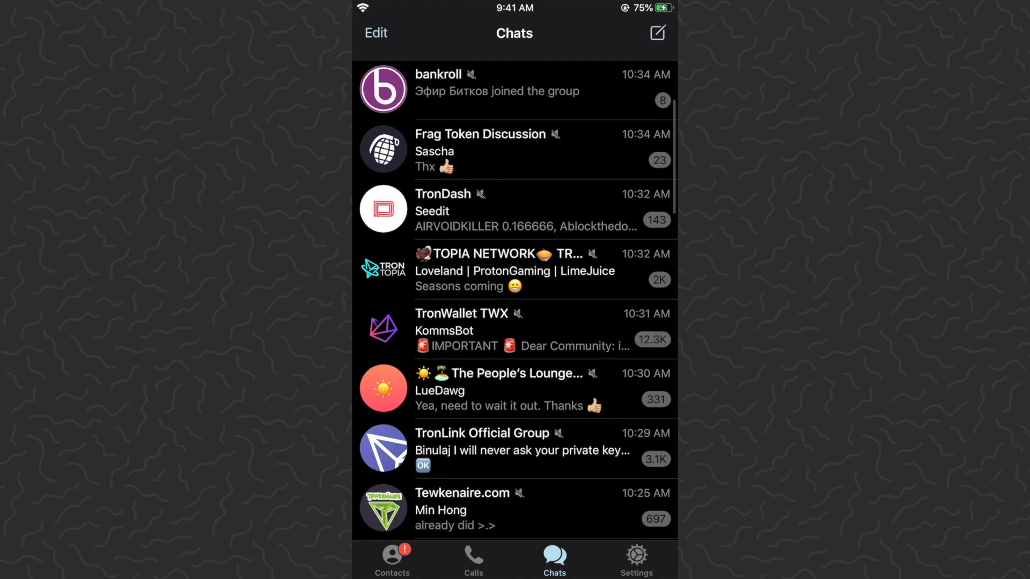
pyautogui.scroll(-3)
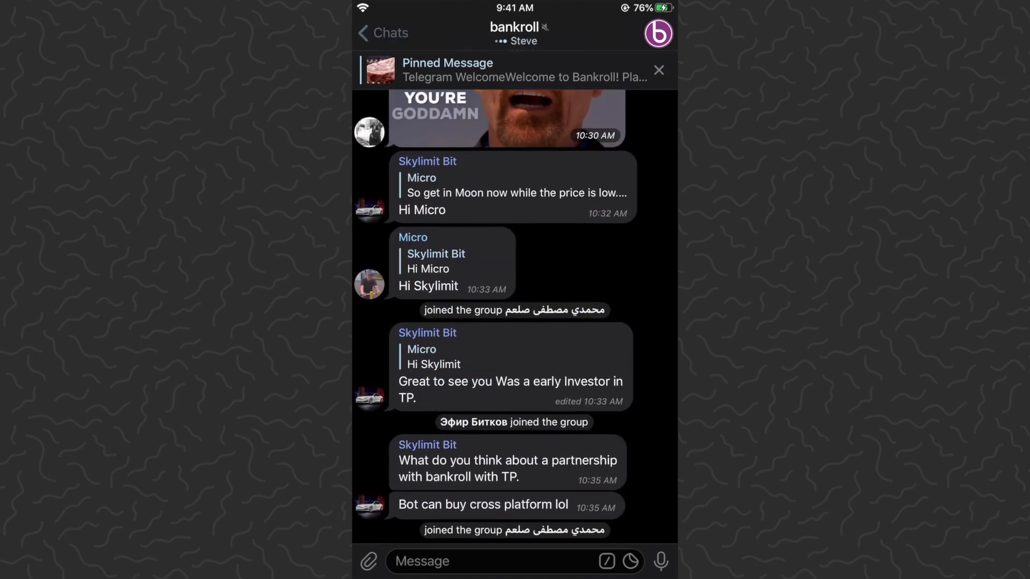
# Return to the Chats list and reveal Read and Pin for the TronDash row.
pyautogui.click(380, 32)
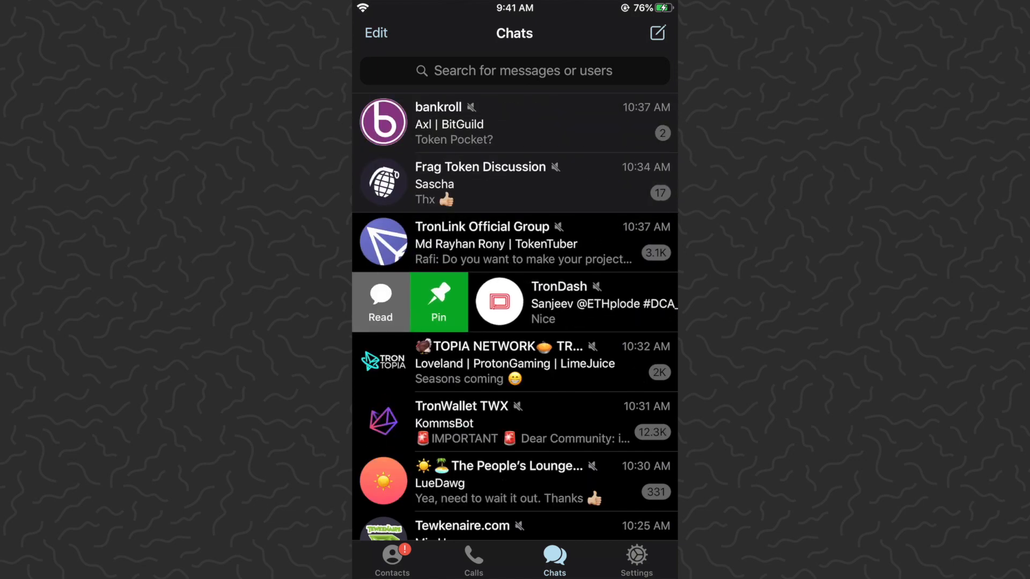
# Pin TronDash to the top of the chat list, then reveal its Unpin option.
pyautogui.click(439, 302)
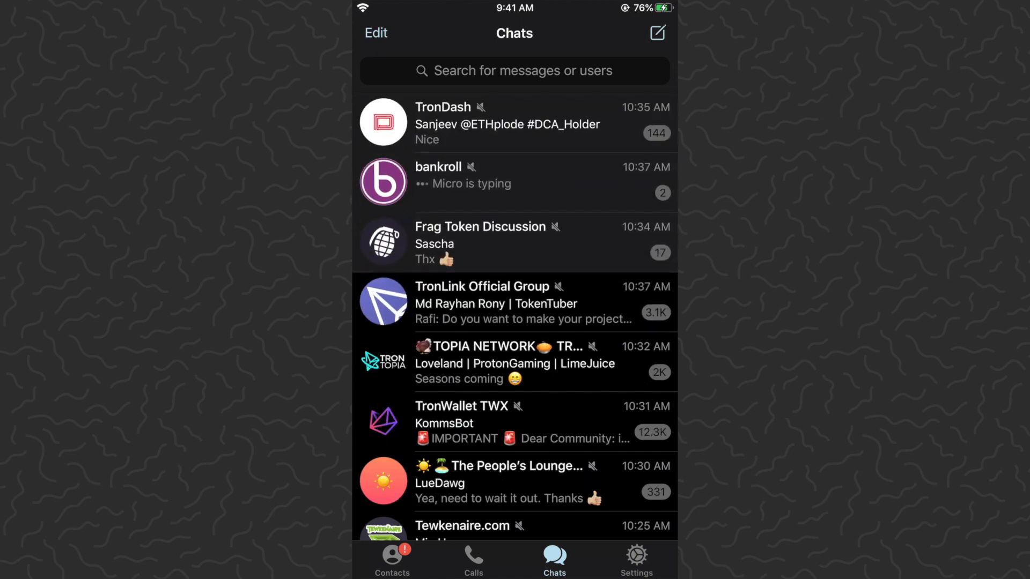
pyautogui.scroll(-3)
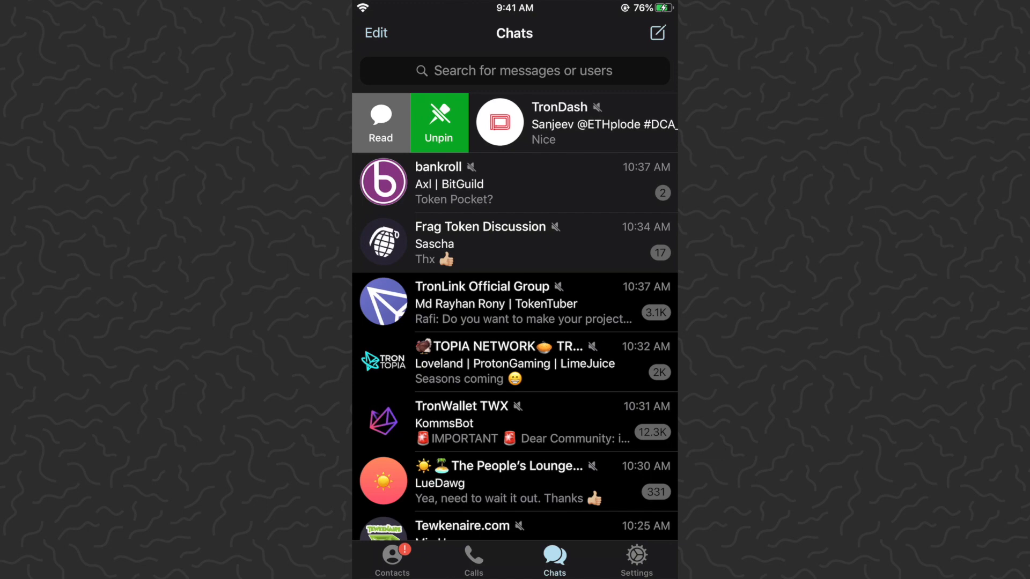
# Unpin TronDash so bankroll leads again, then launch Snapchat's camera from the home screen.
pyautogui.click(439, 122)
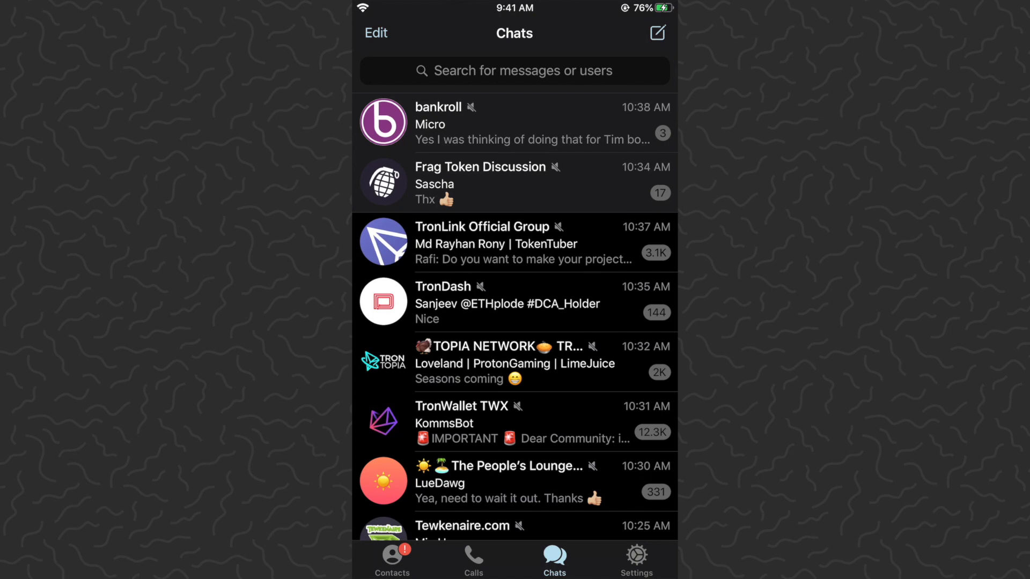
pyautogui.scroll(-3)
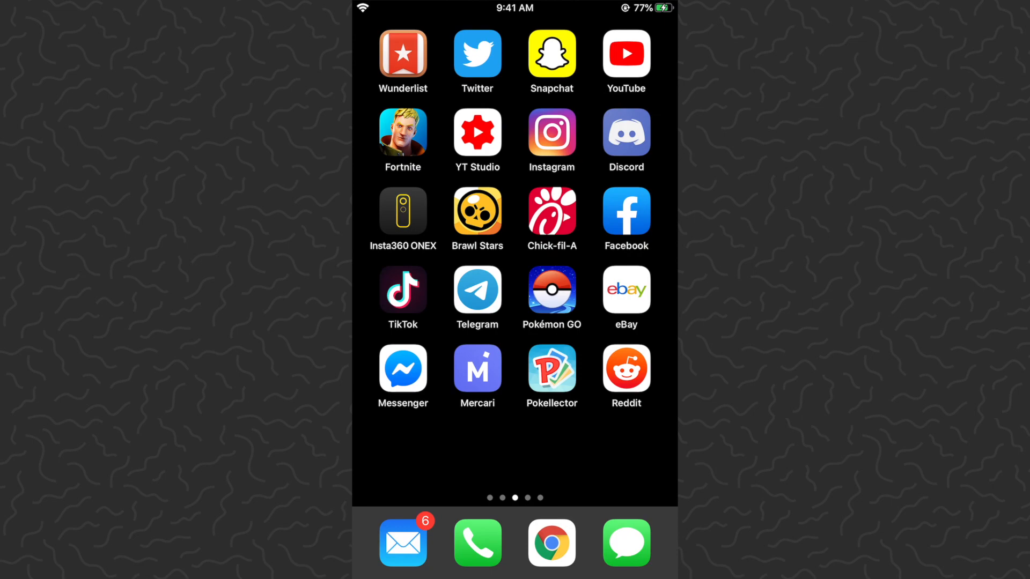
pyautogui.click(552, 52)
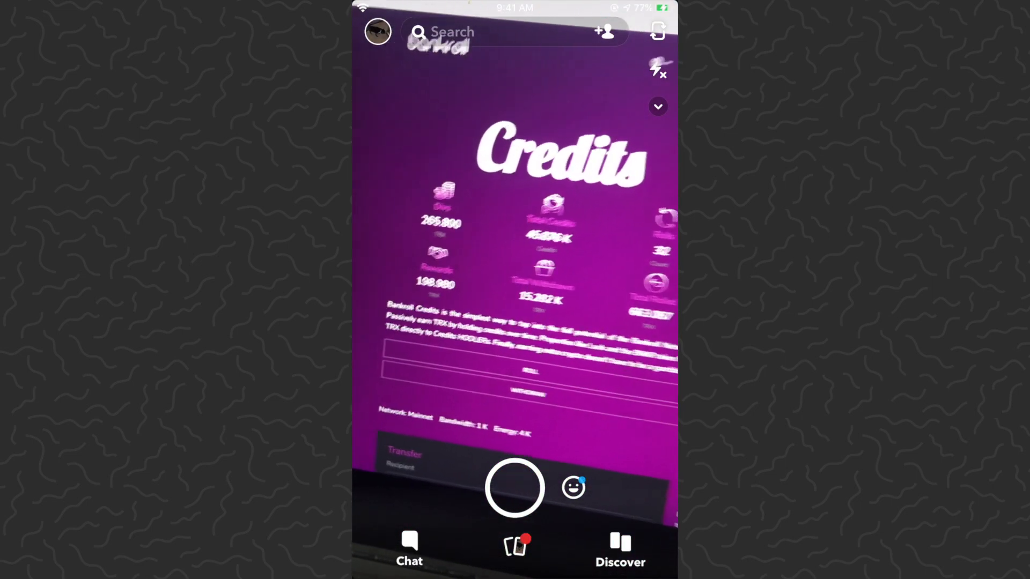